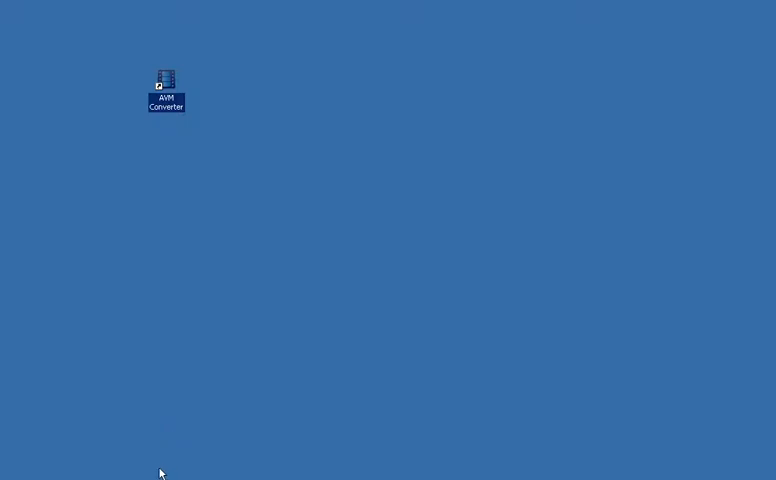
mouse_move(152, 464)
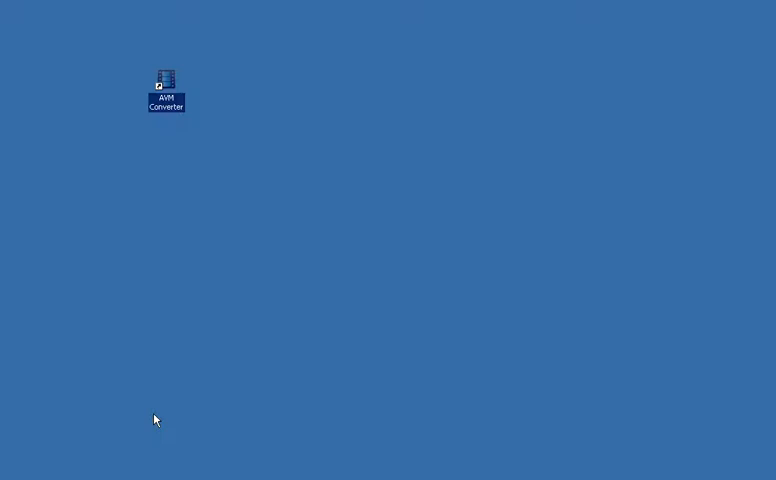
- Launch AVM Converter from its desktop icon, showing an empty file list
double_click(166, 78)
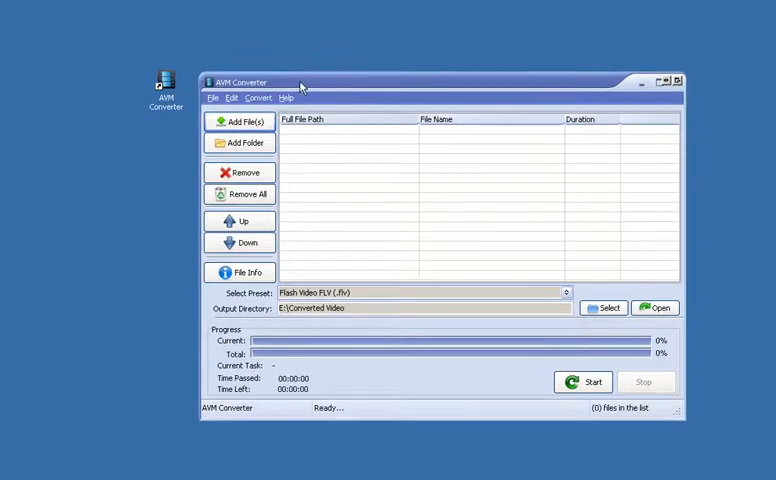
mouse_move(336, 146)
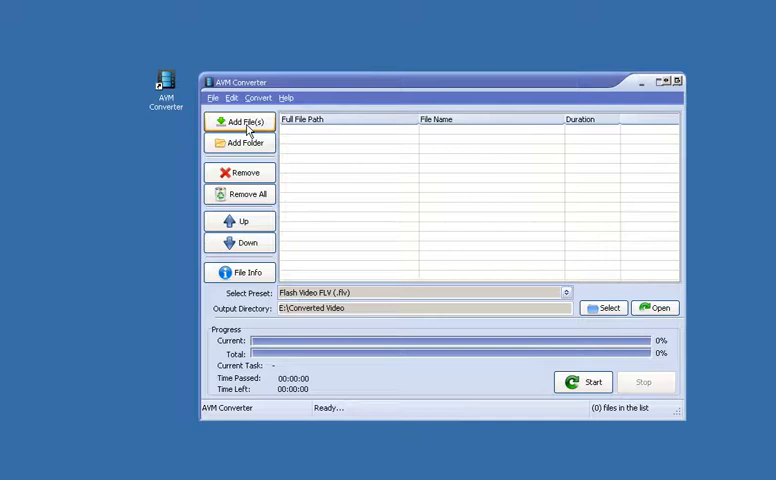
- Add E:\avi\sample.avi (00:00:15) to the conversion list via Add File(s)
click(240, 120)
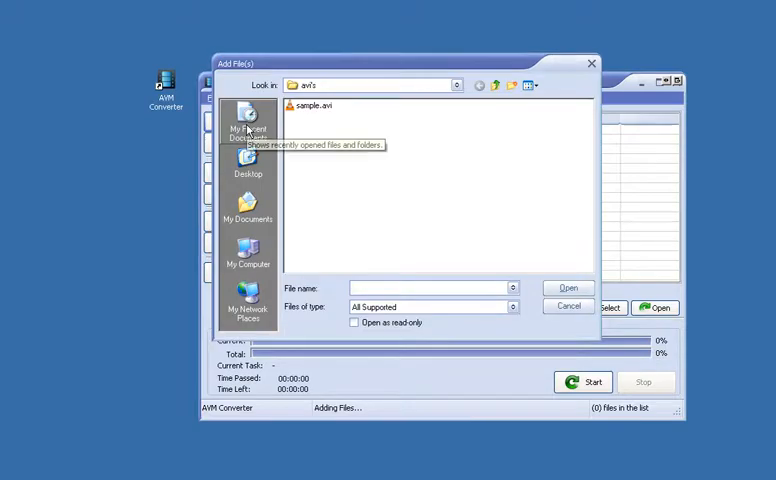
click(460, 84)
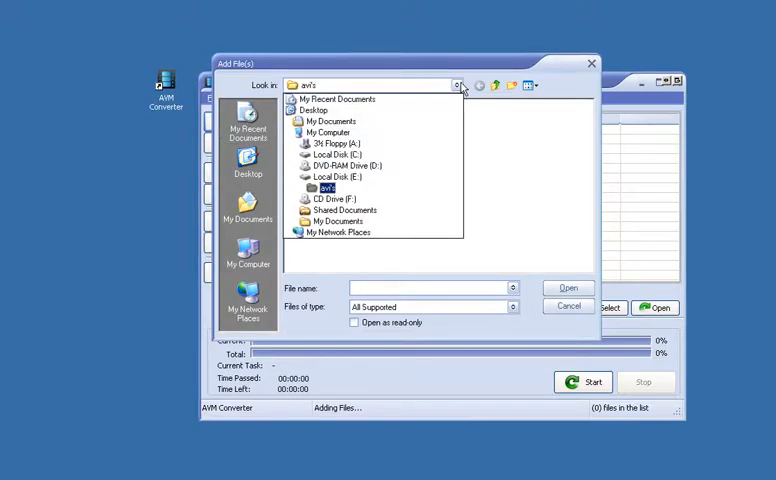
click(338, 176)
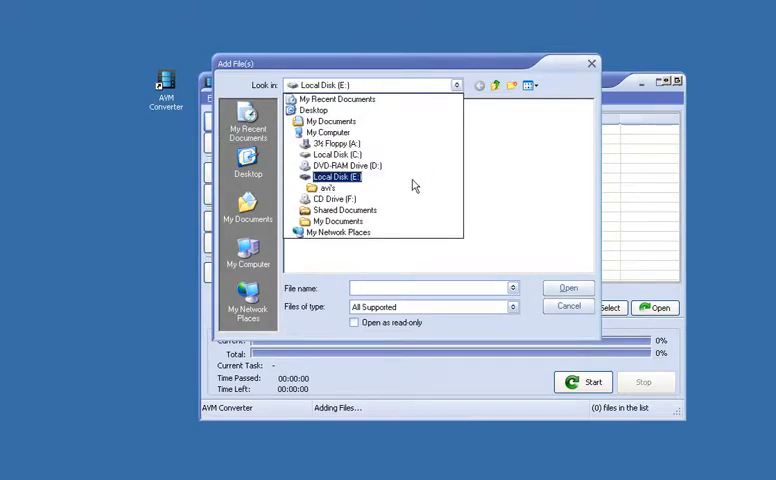
double_click(328, 188)
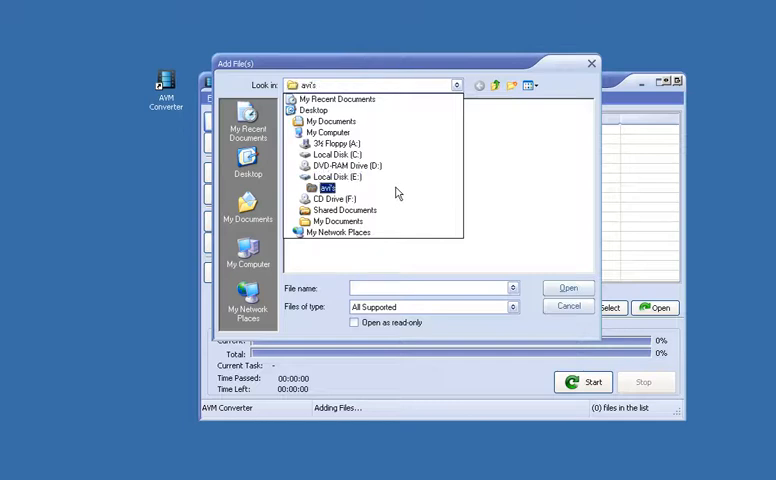
double_click(324, 188)
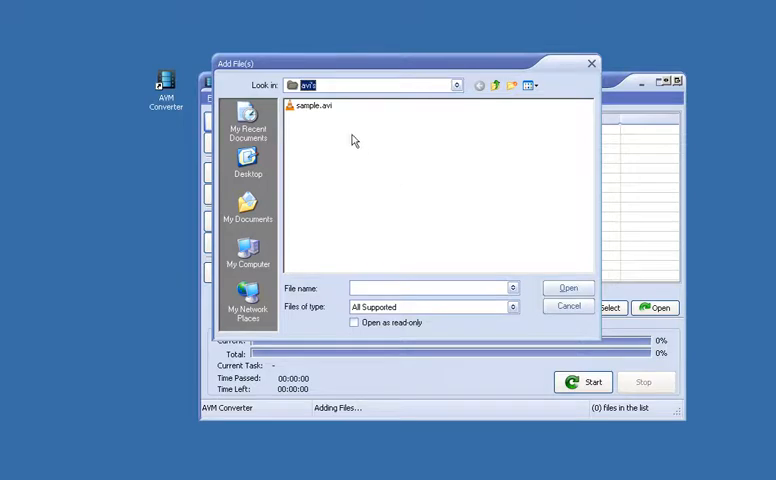
click(312, 104)
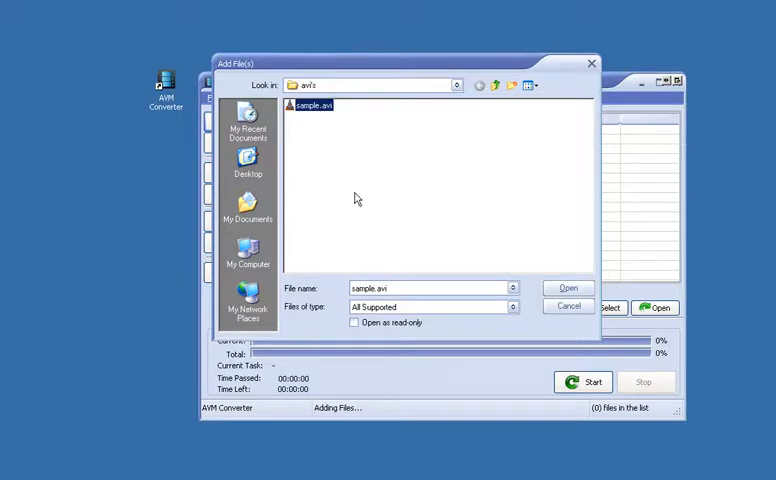
mouse_move(356, 194)
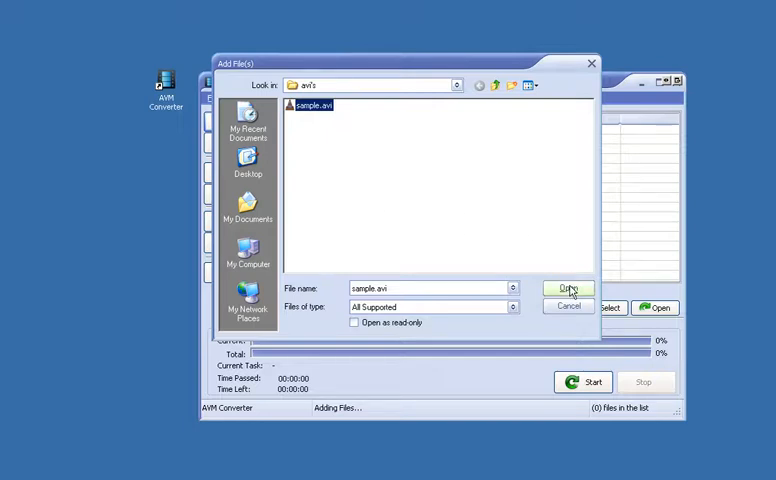
click(568, 288)
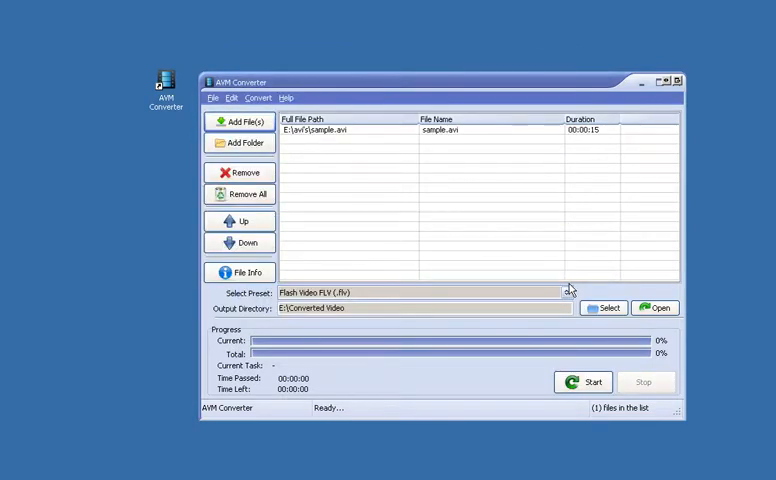
mouse_move(552, 256)
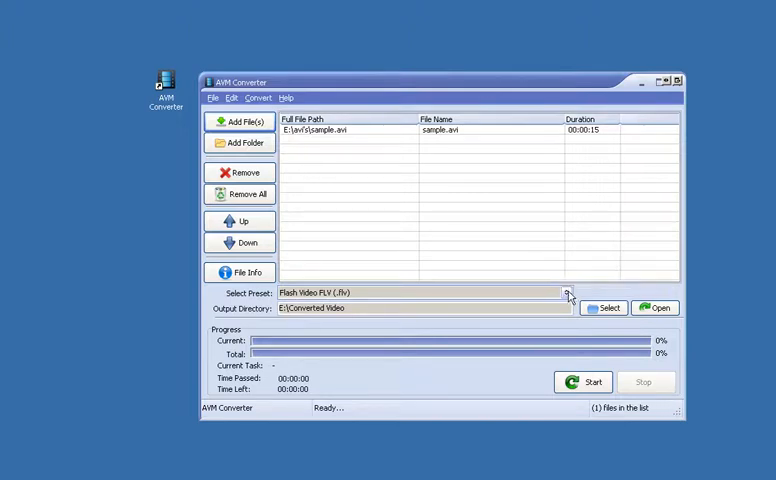
- Choose the Apple iPhone H.264 (.mp4) output preset in place of Flash Video FLV
click(568, 292)
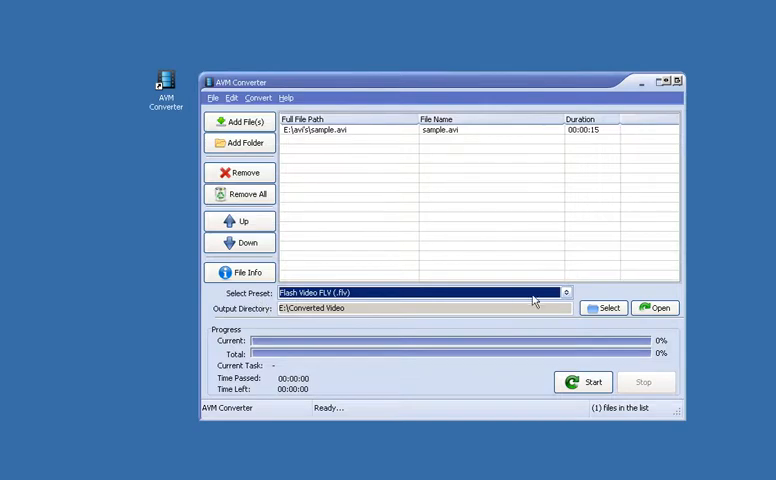
click(566, 292)
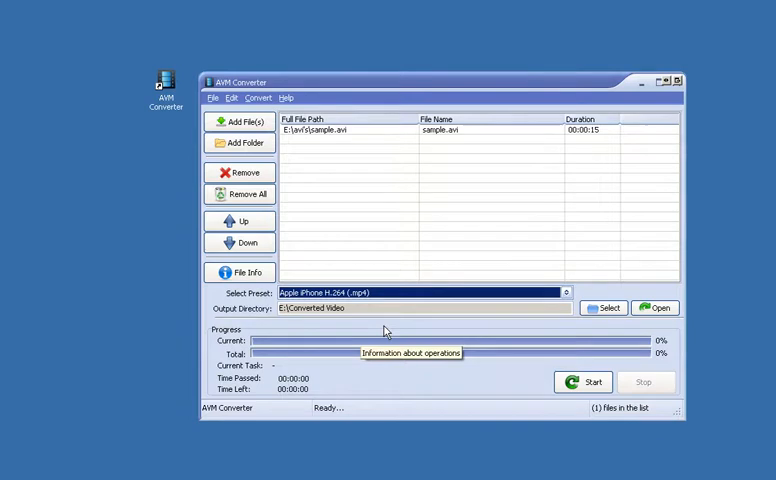
mouse_move(422, 328)
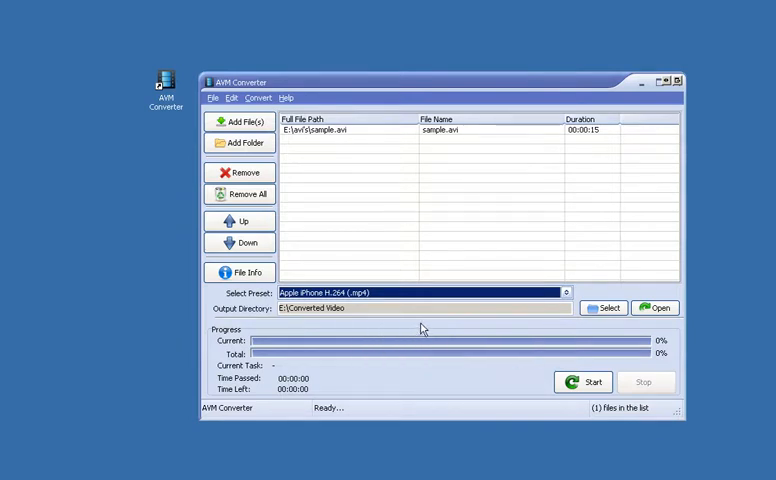
mouse_move(484, 330)
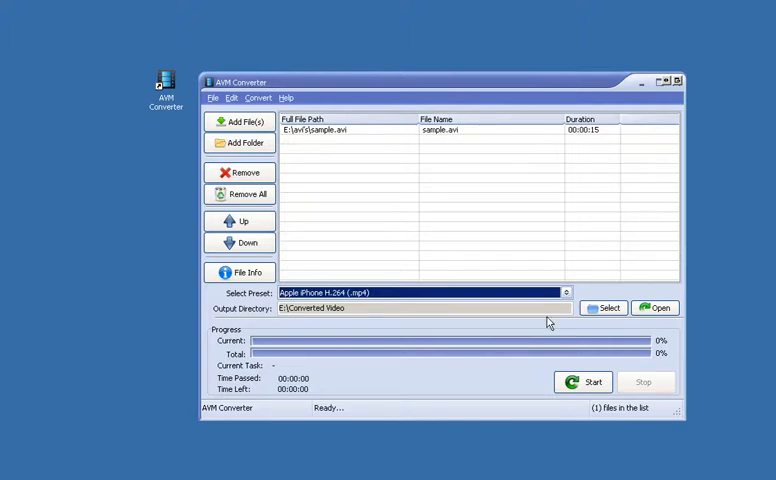
mouse_move(568, 328)
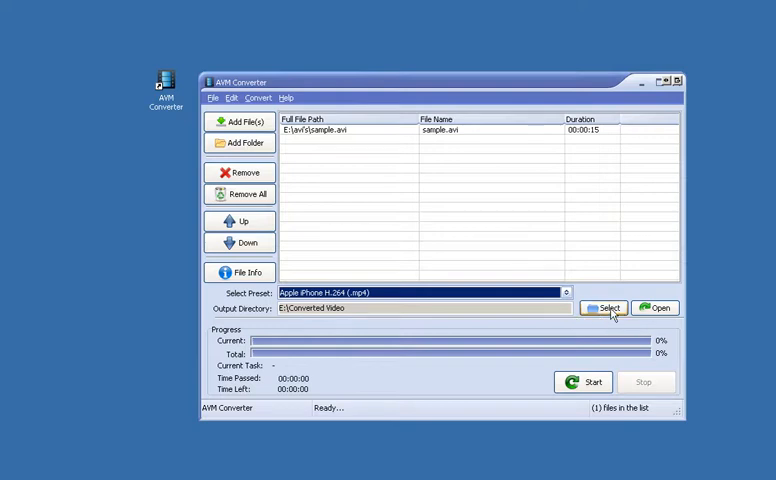
click(604, 308)
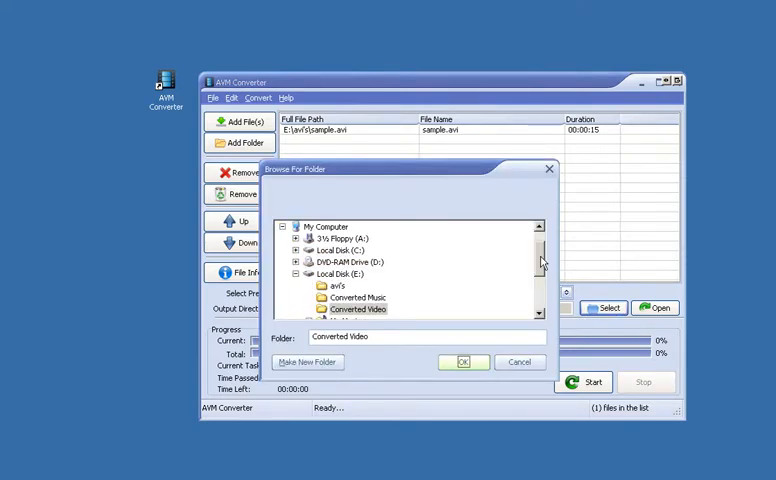
scroll(down, 3)
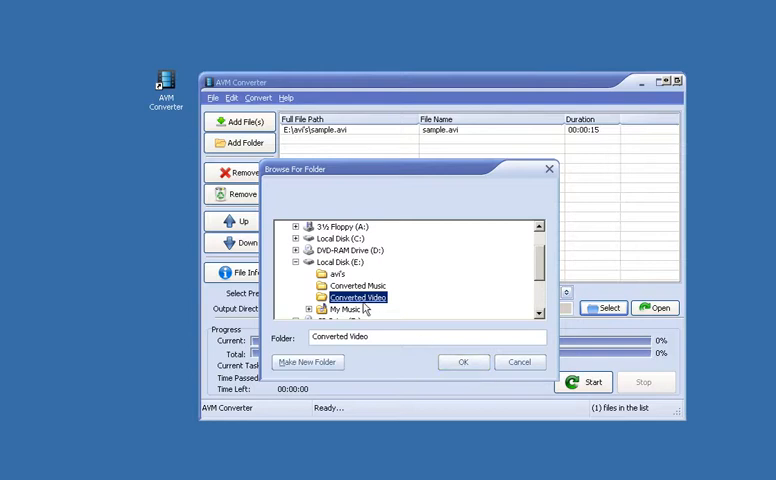
click(464, 362)
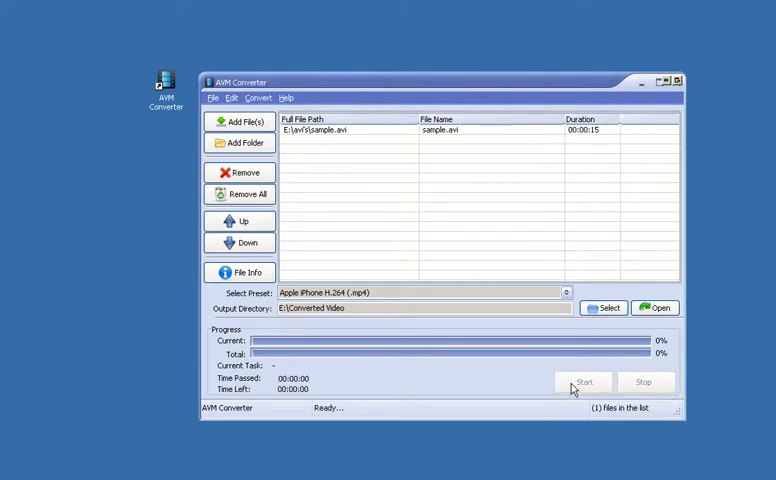
- Convert sample.avi and show sample.mp4 in the Converted Video folder in Explorer
click(586, 382)
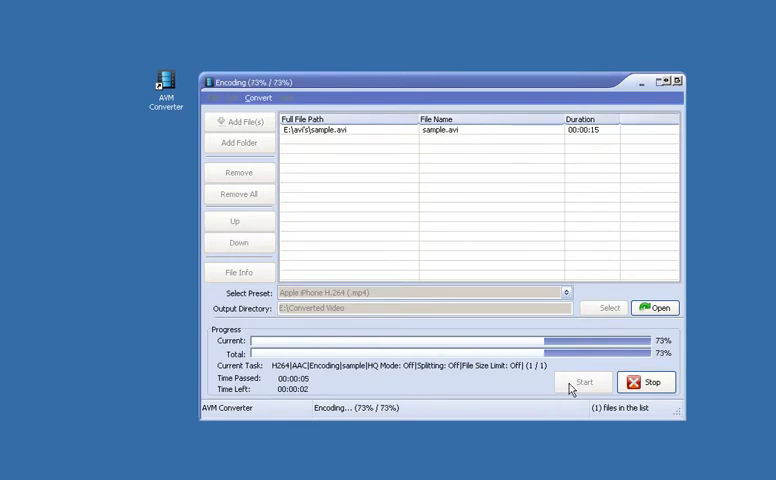
click(652, 382)
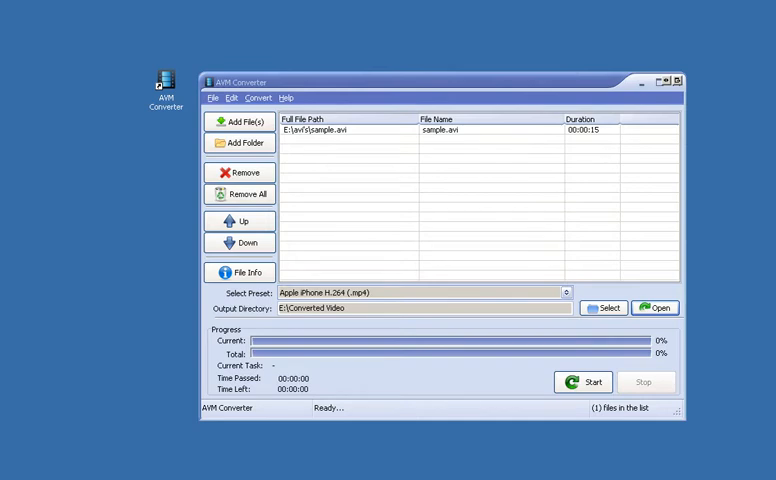
click(652, 308)
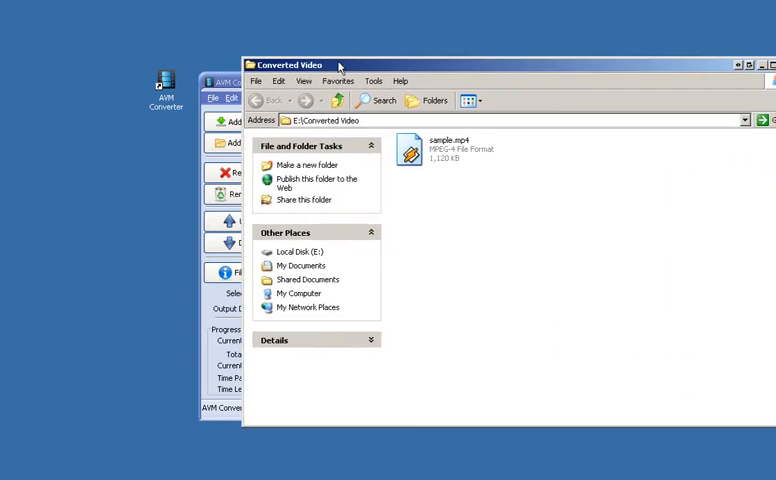